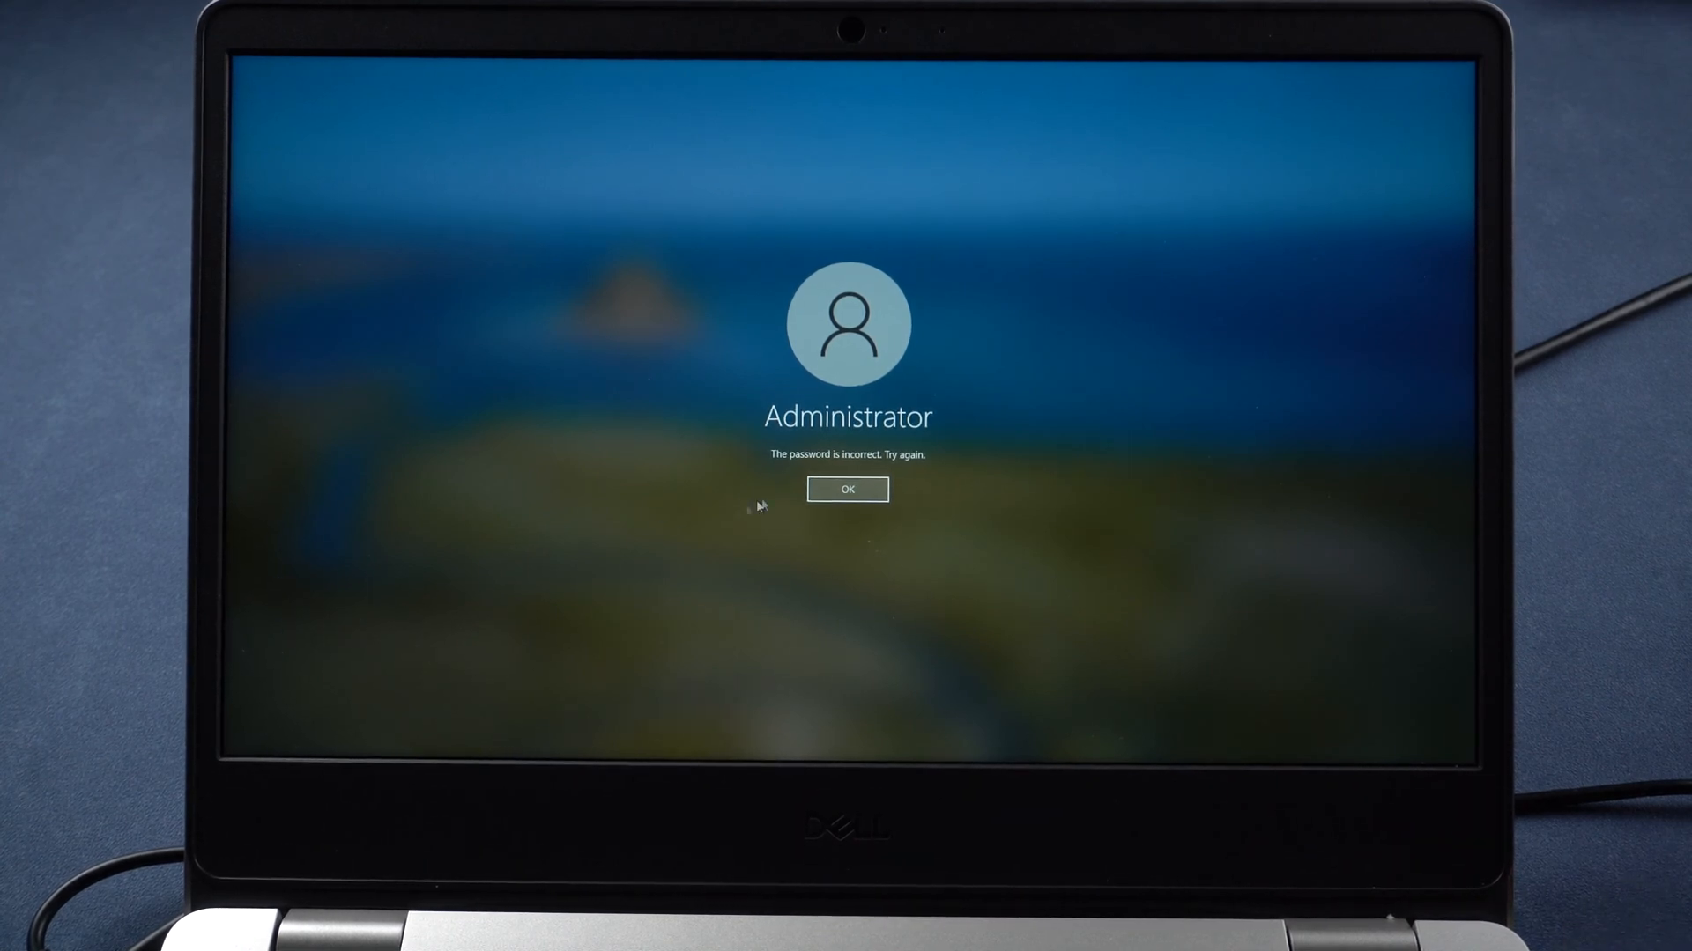
Step: Dismiss the incorrect-password notice and restart the laptop from the lock screen
click(847, 489)
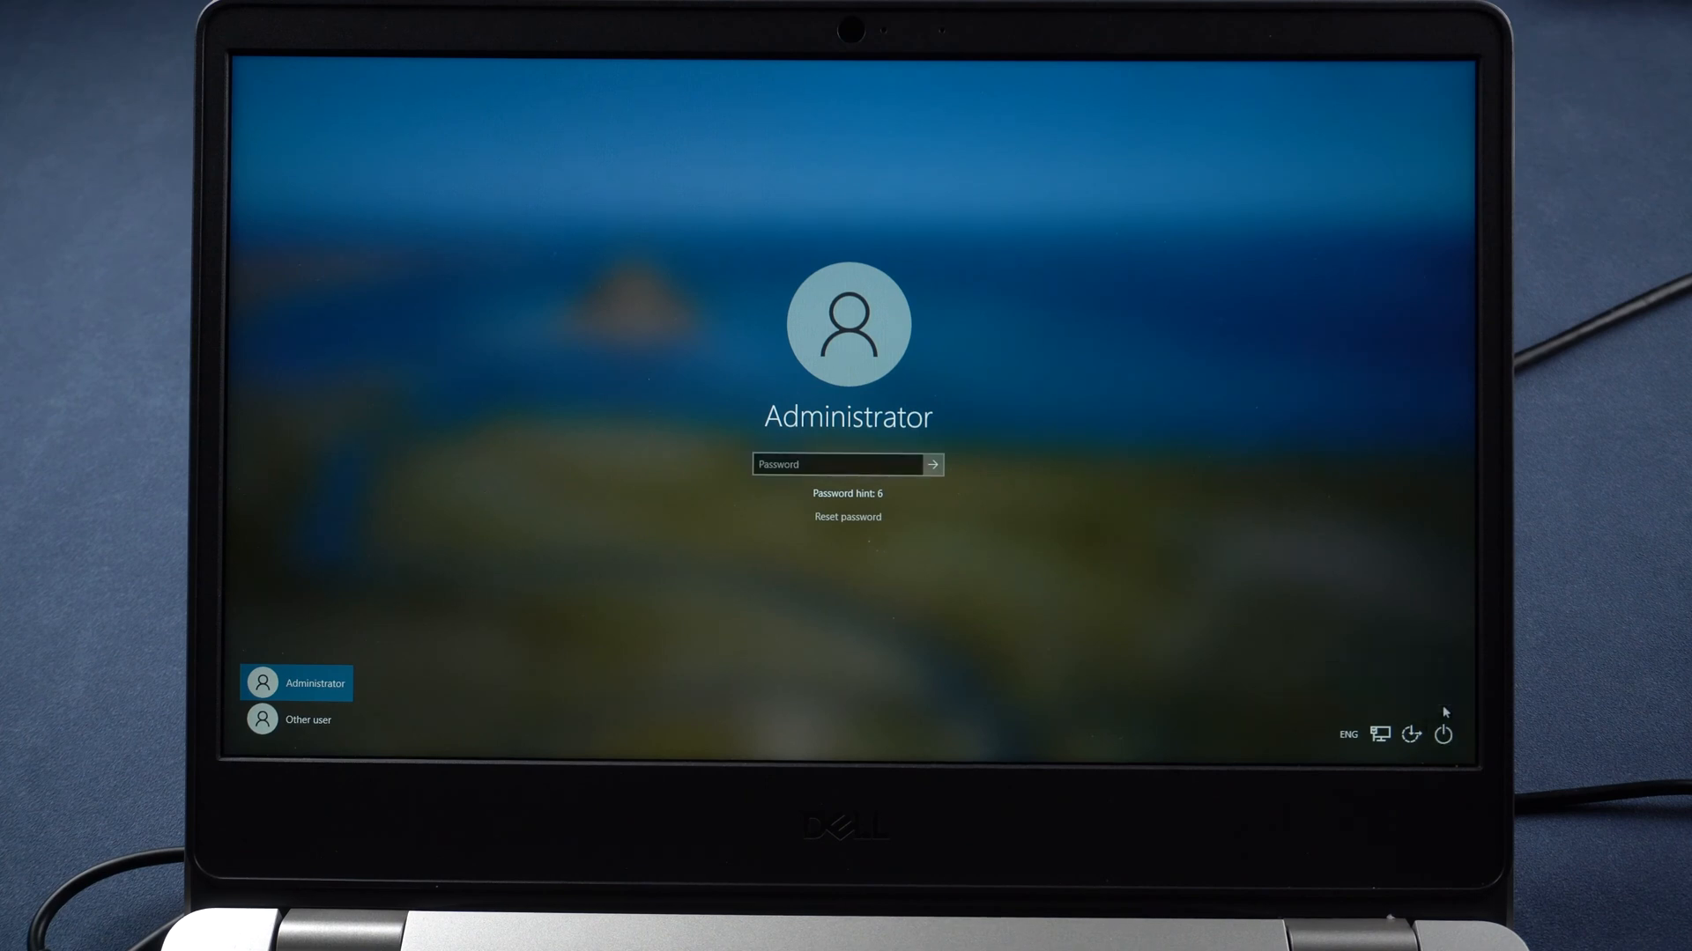
click(1443, 735)
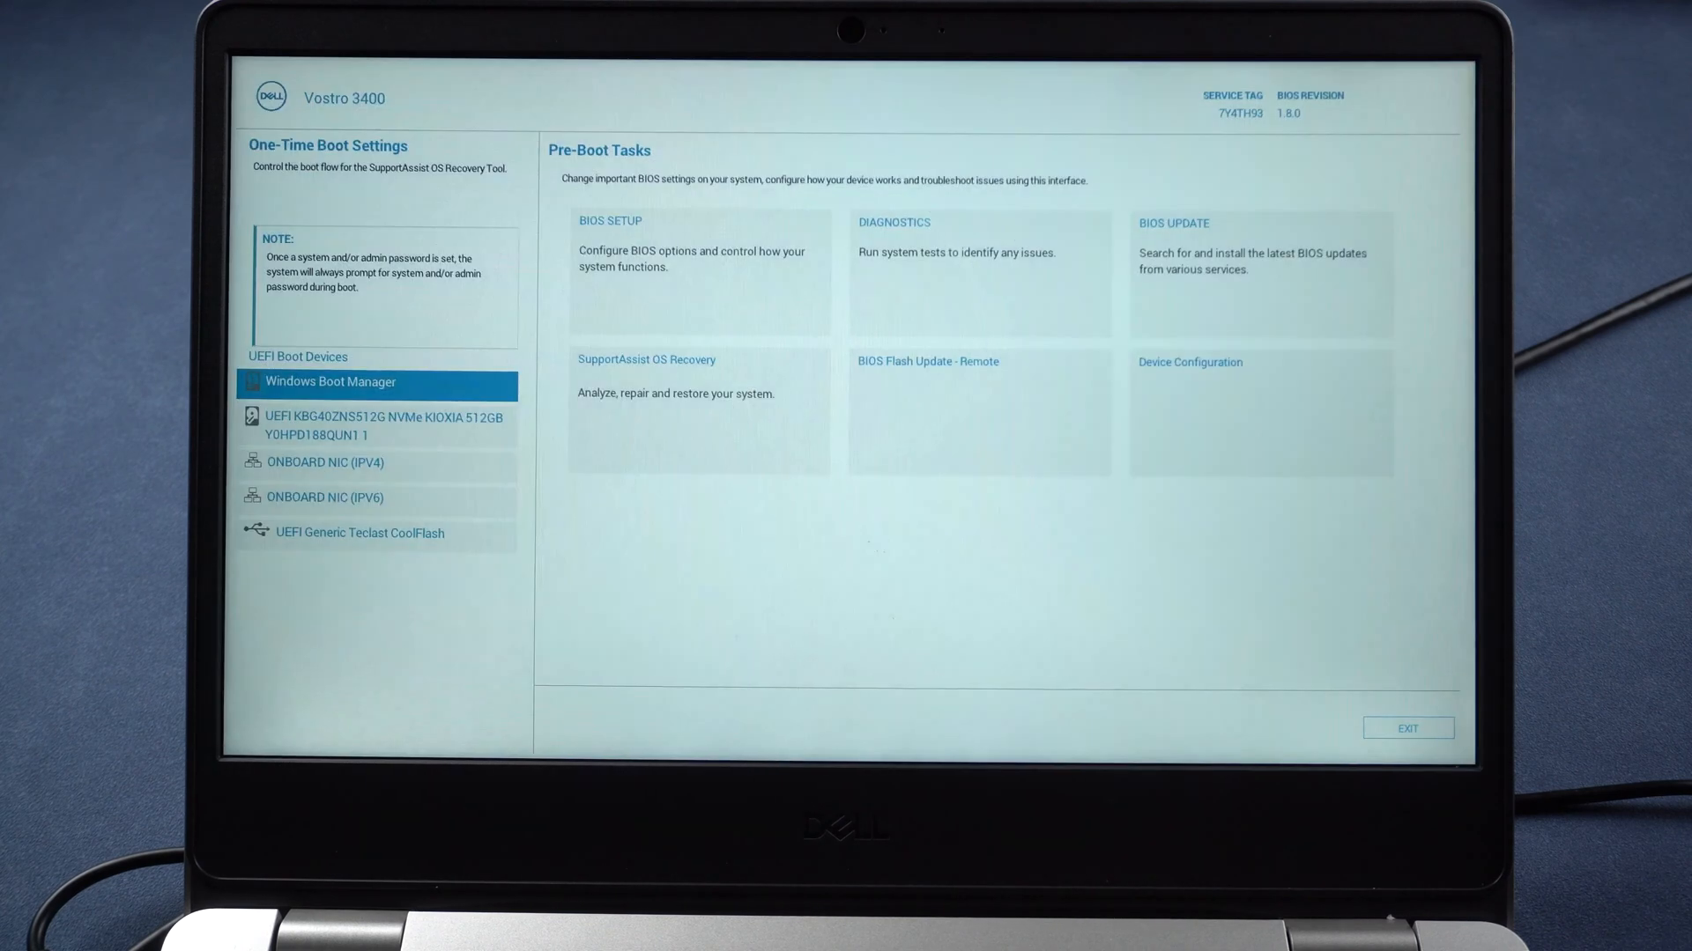
Step: Boot from the UEFI Generic Teclast CoolFlash USB drive in One-Time Boot Settings
click(376, 497)
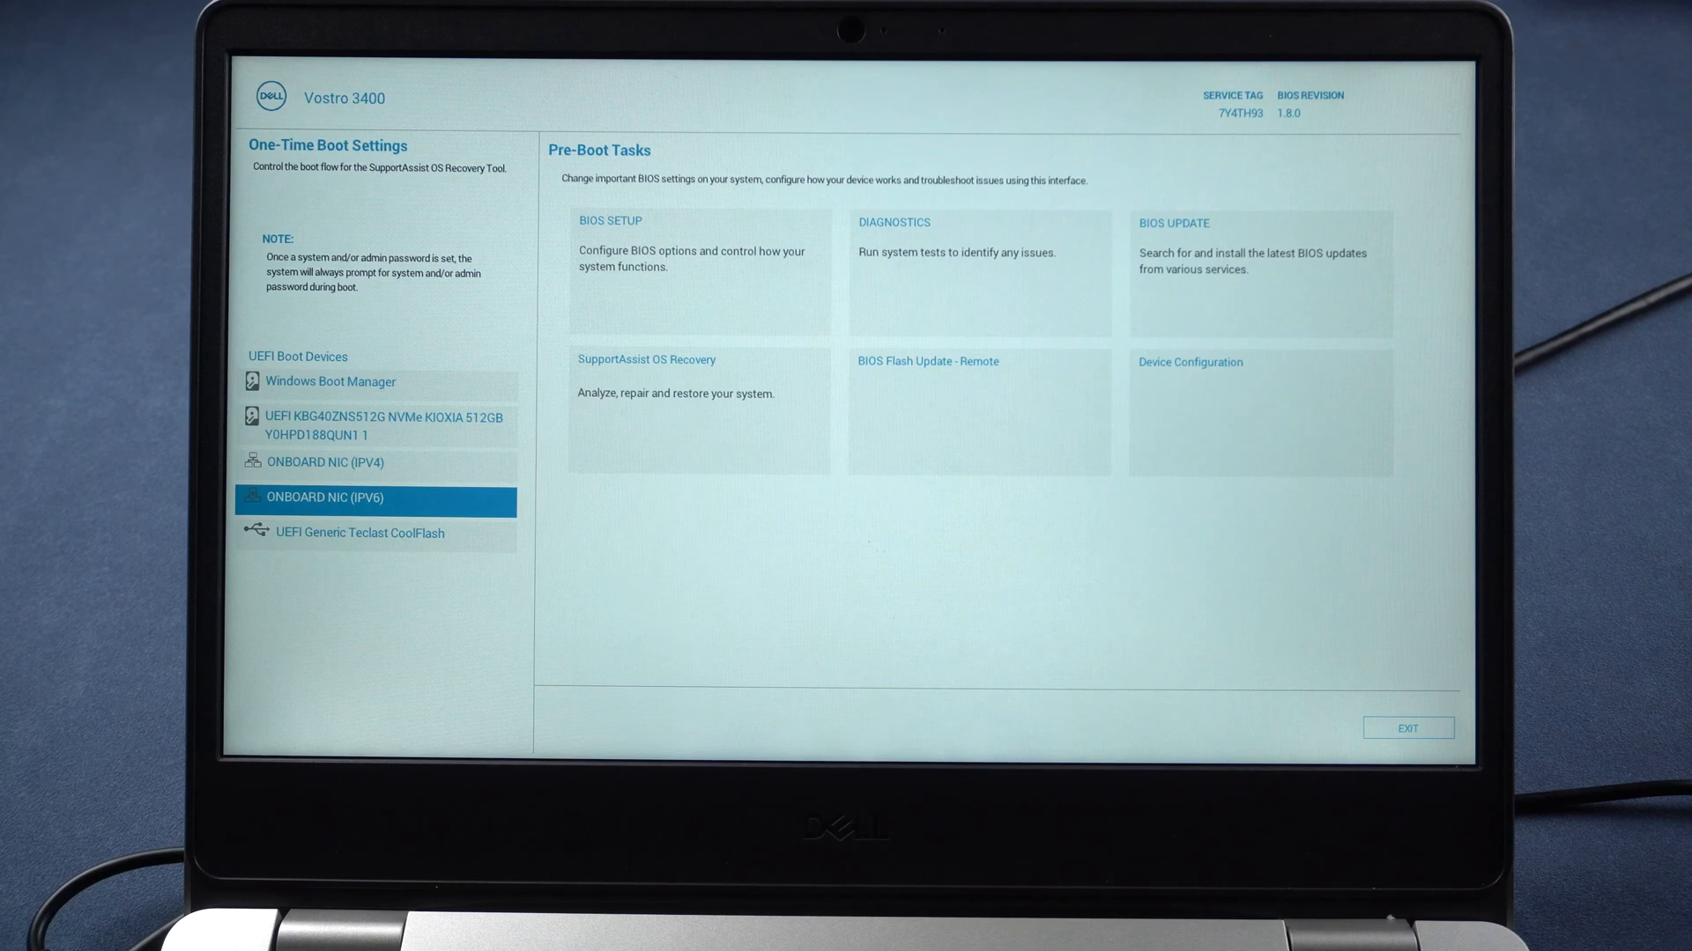
click(356, 533)
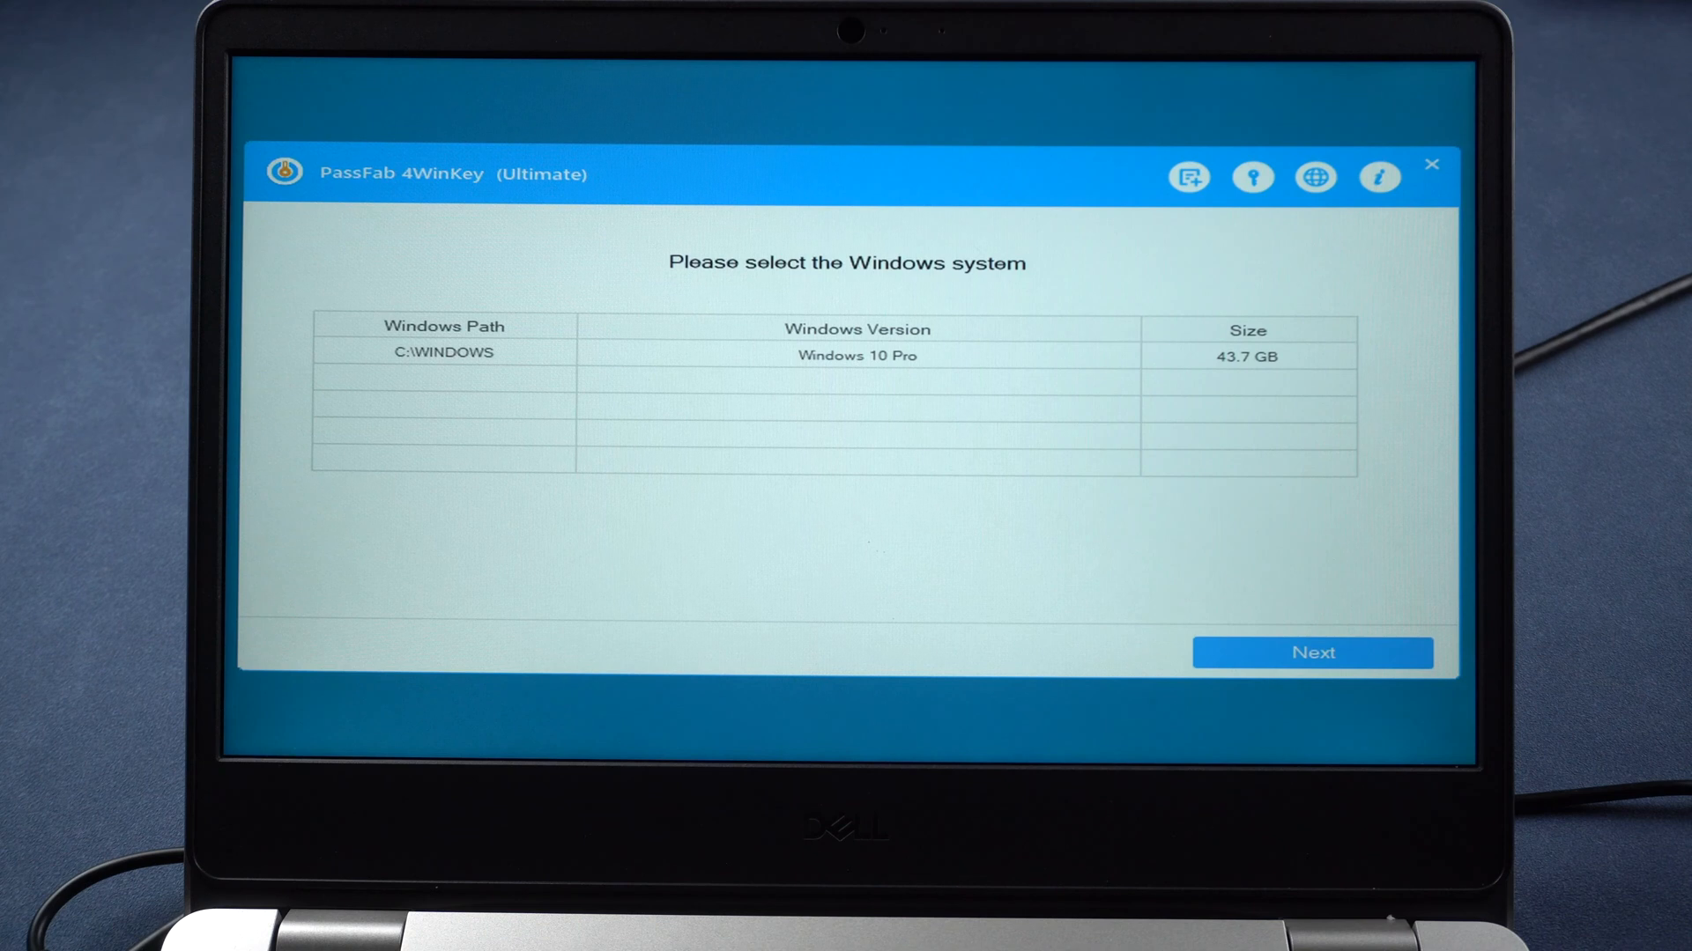
mouse_move(851, 391)
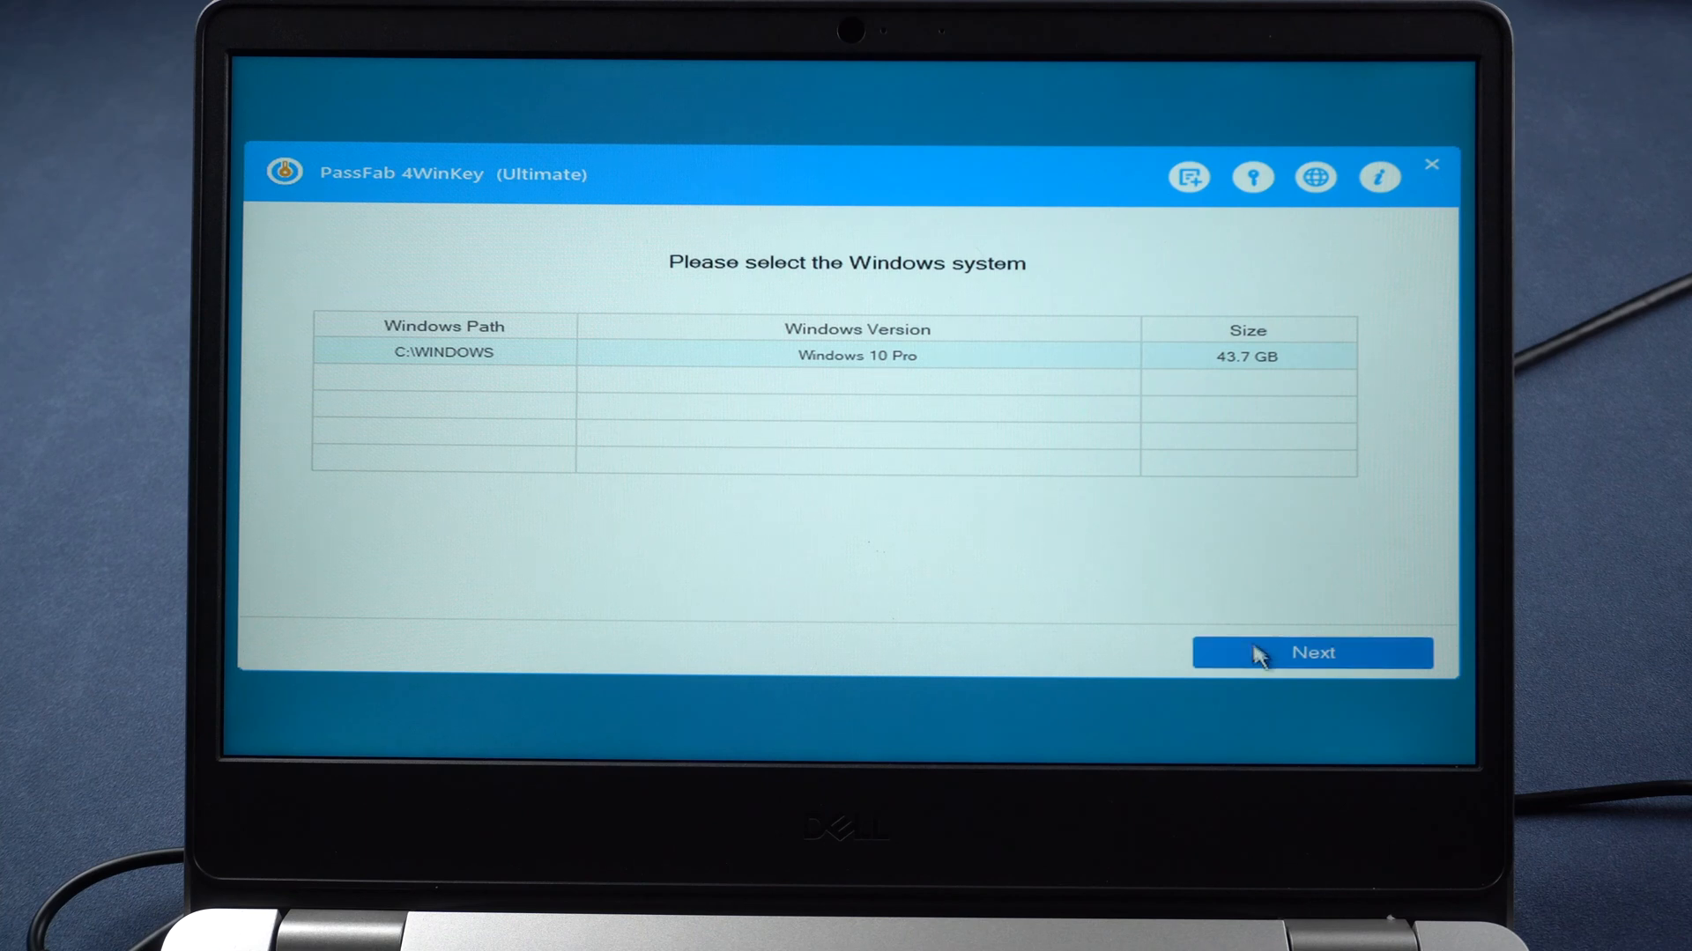
Step: Continue with the C:\WINDOWS Windows 10 Pro installation to reach the account list
click(1312, 652)
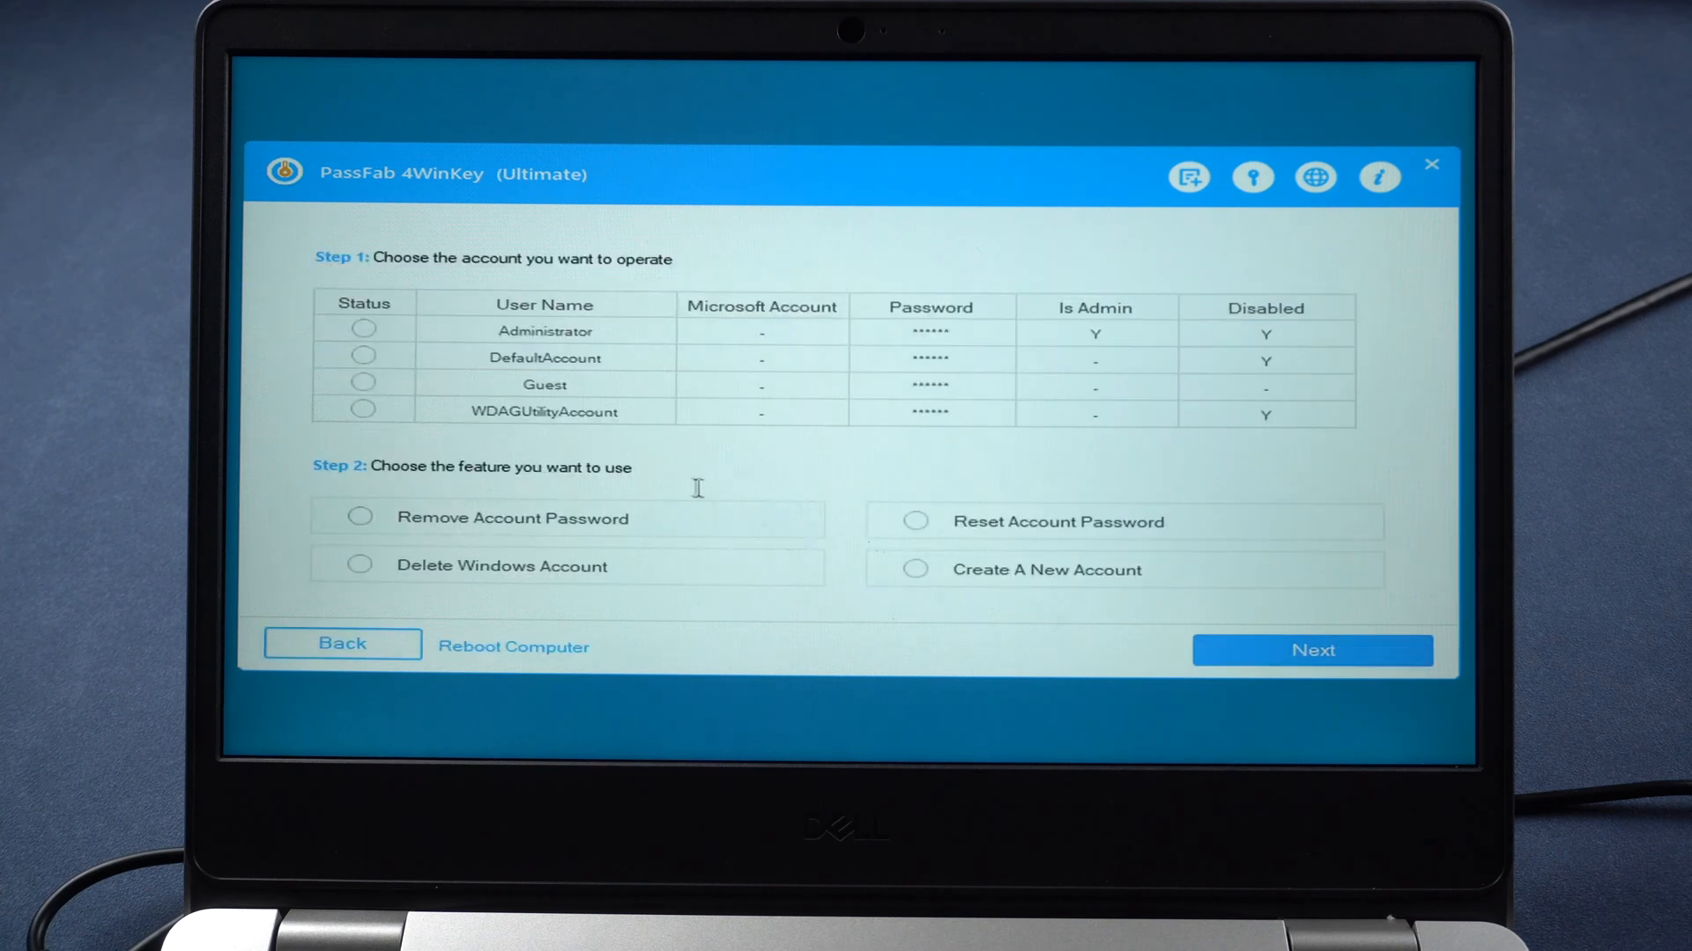
Step: Remove the Administrator account password via Remove Account Password, then reboot
click(362, 331)
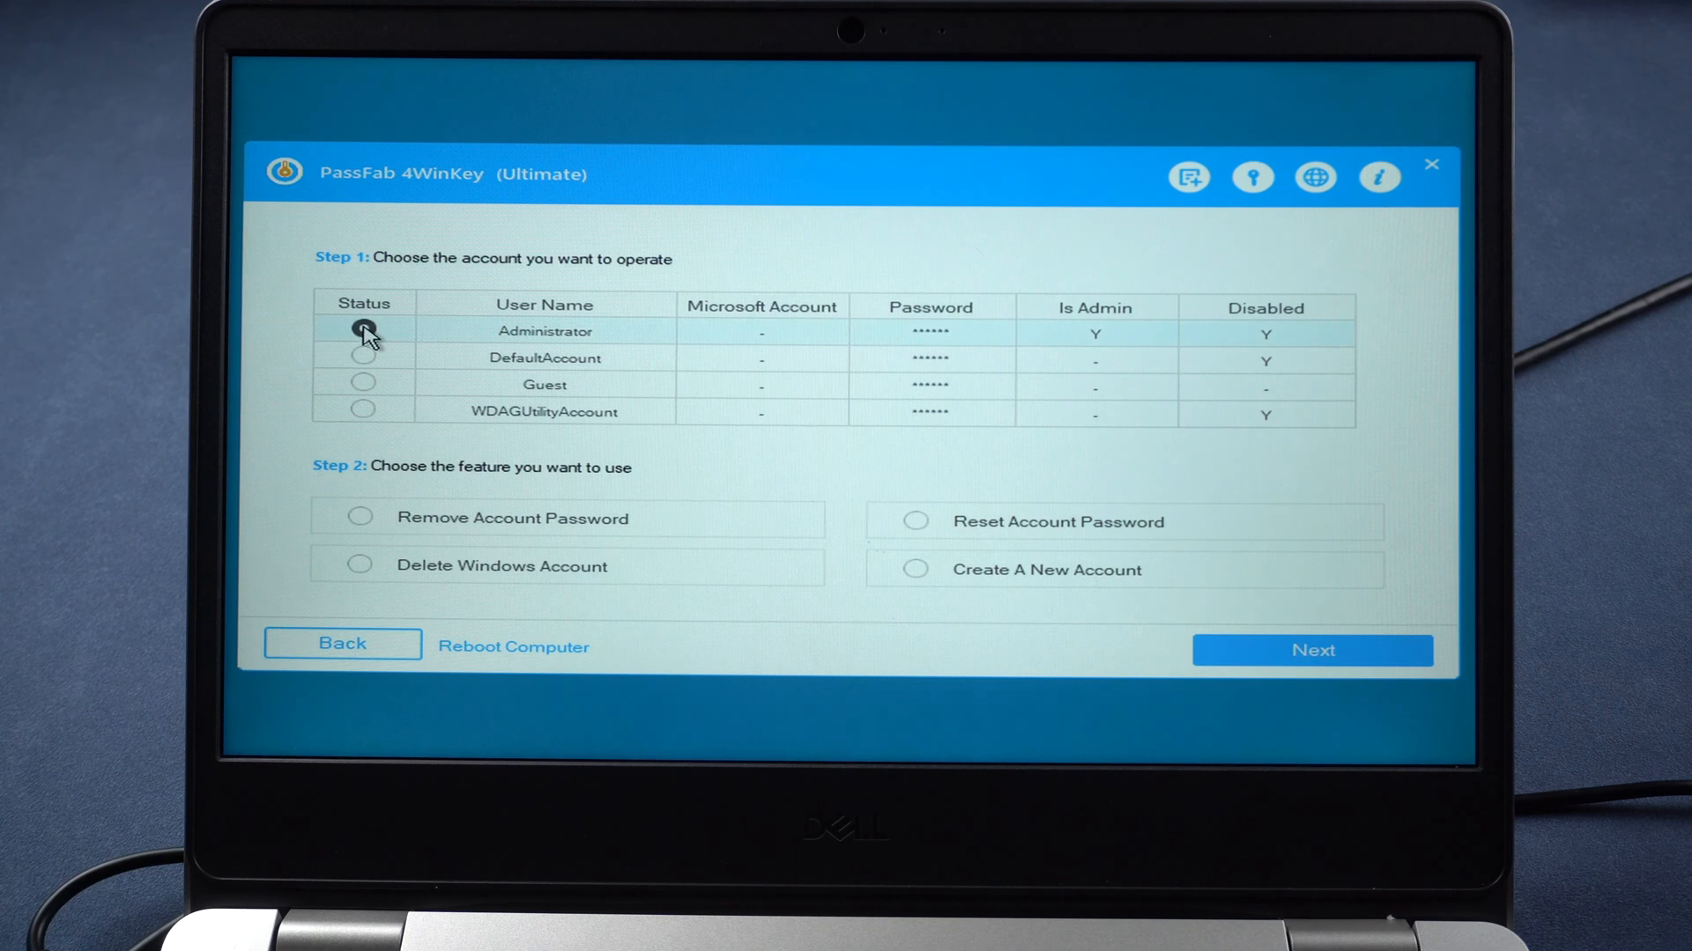
click(361, 518)
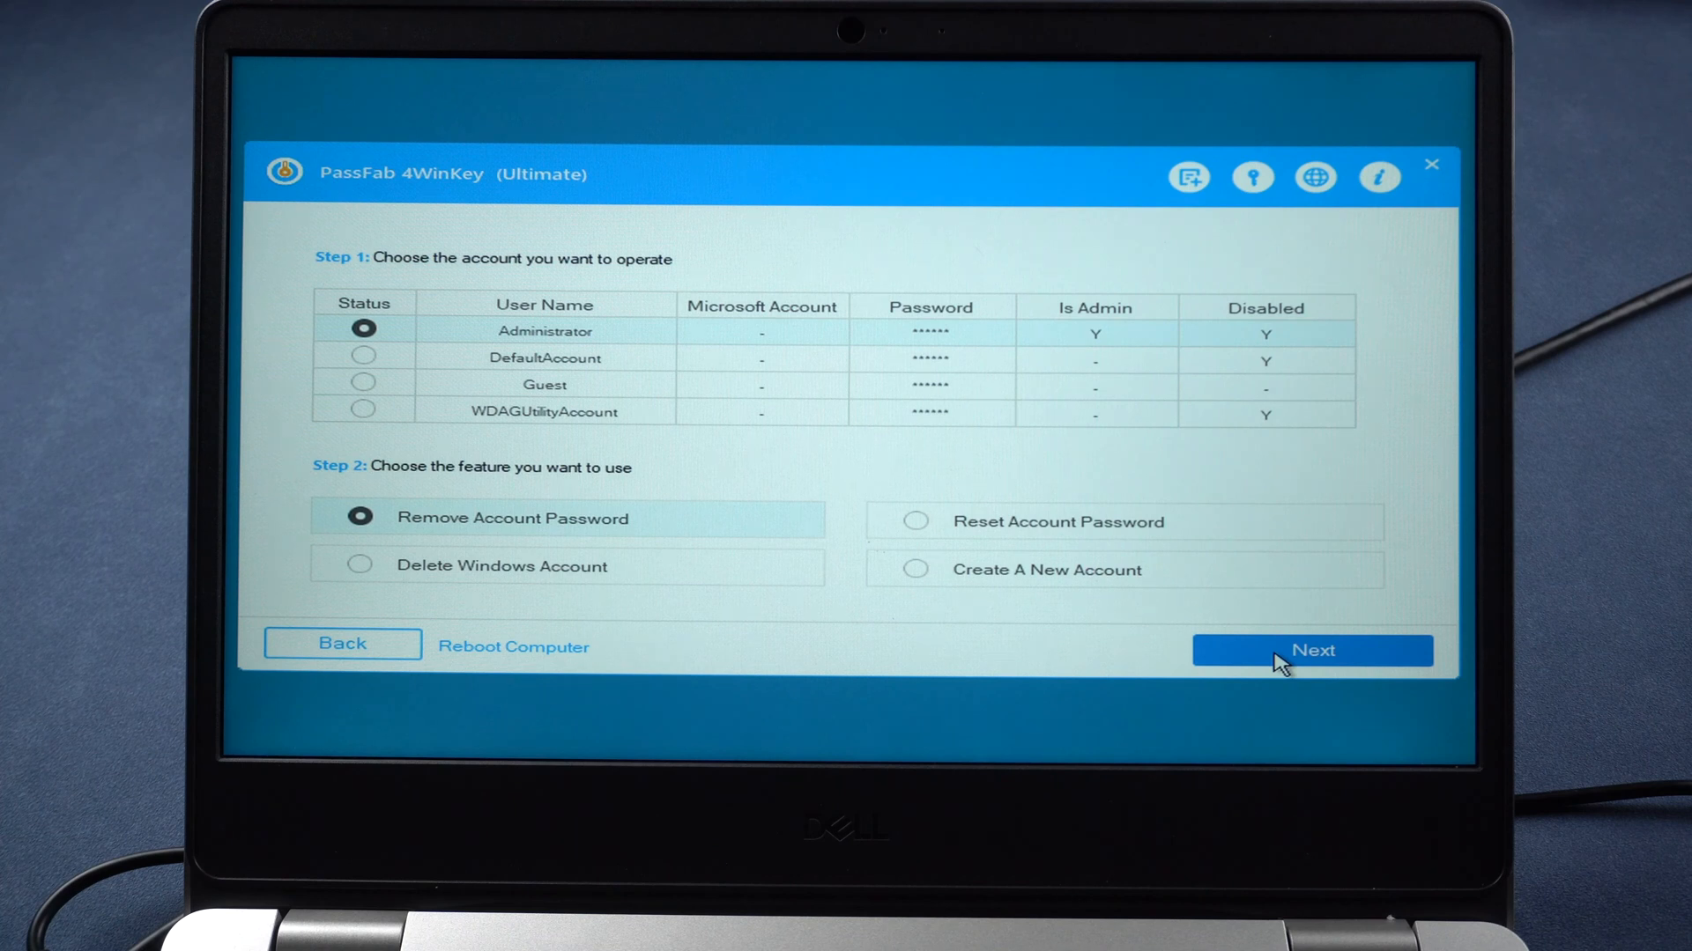
click(1312, 649)
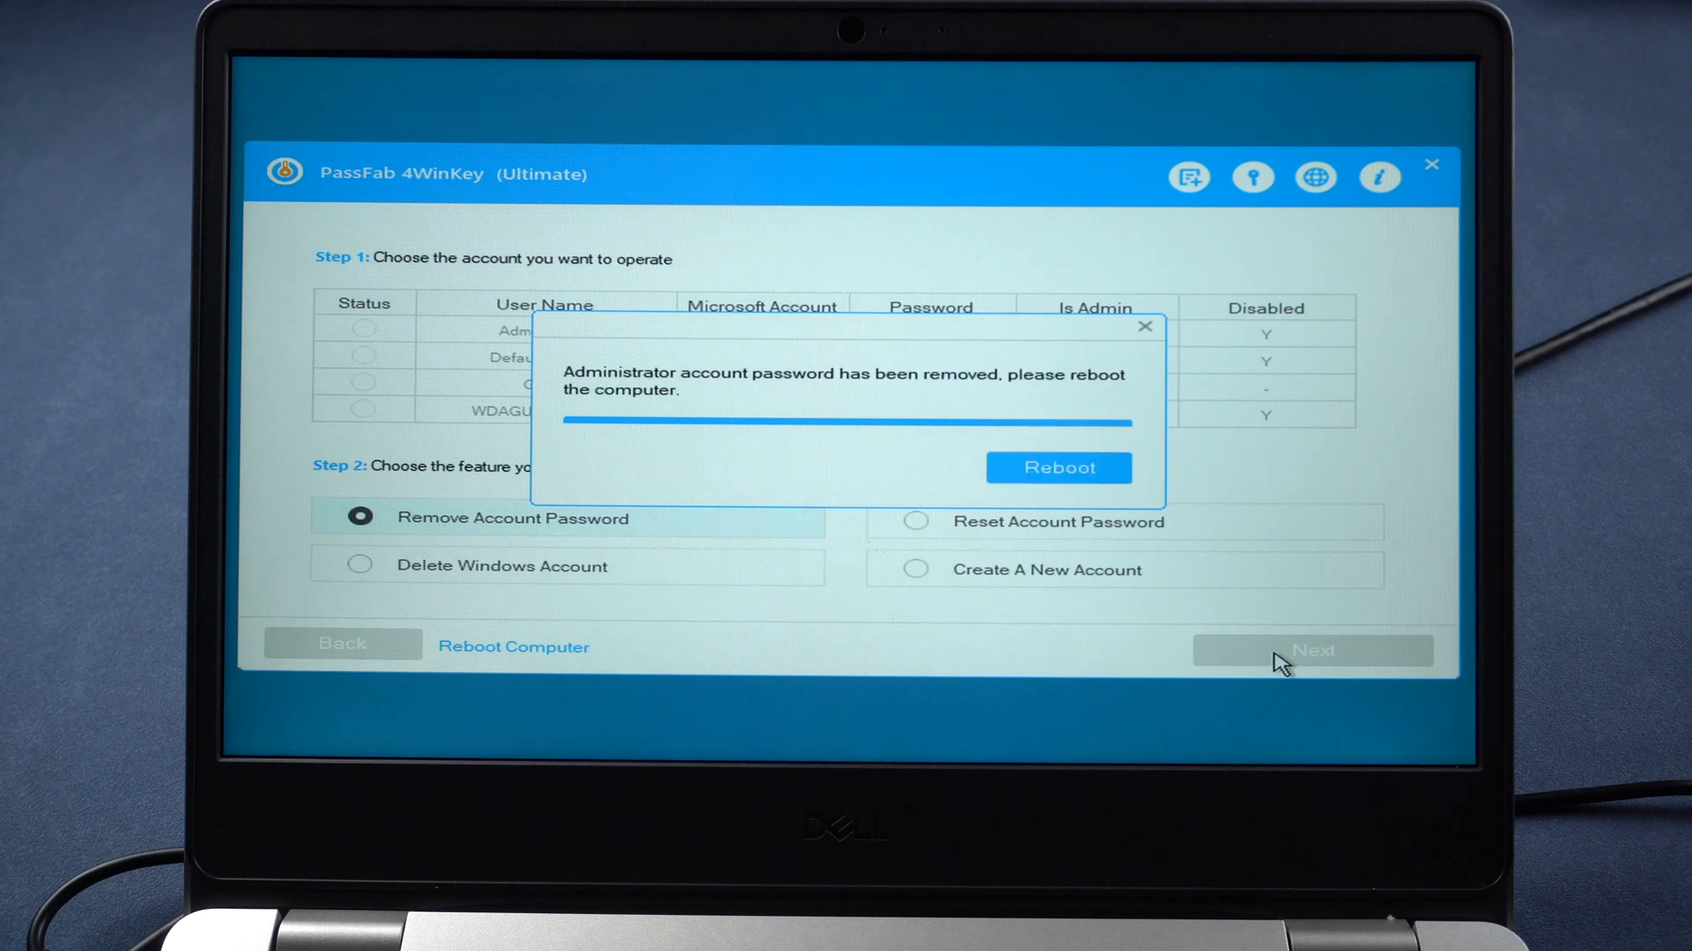
mouse_move(1270, 647)
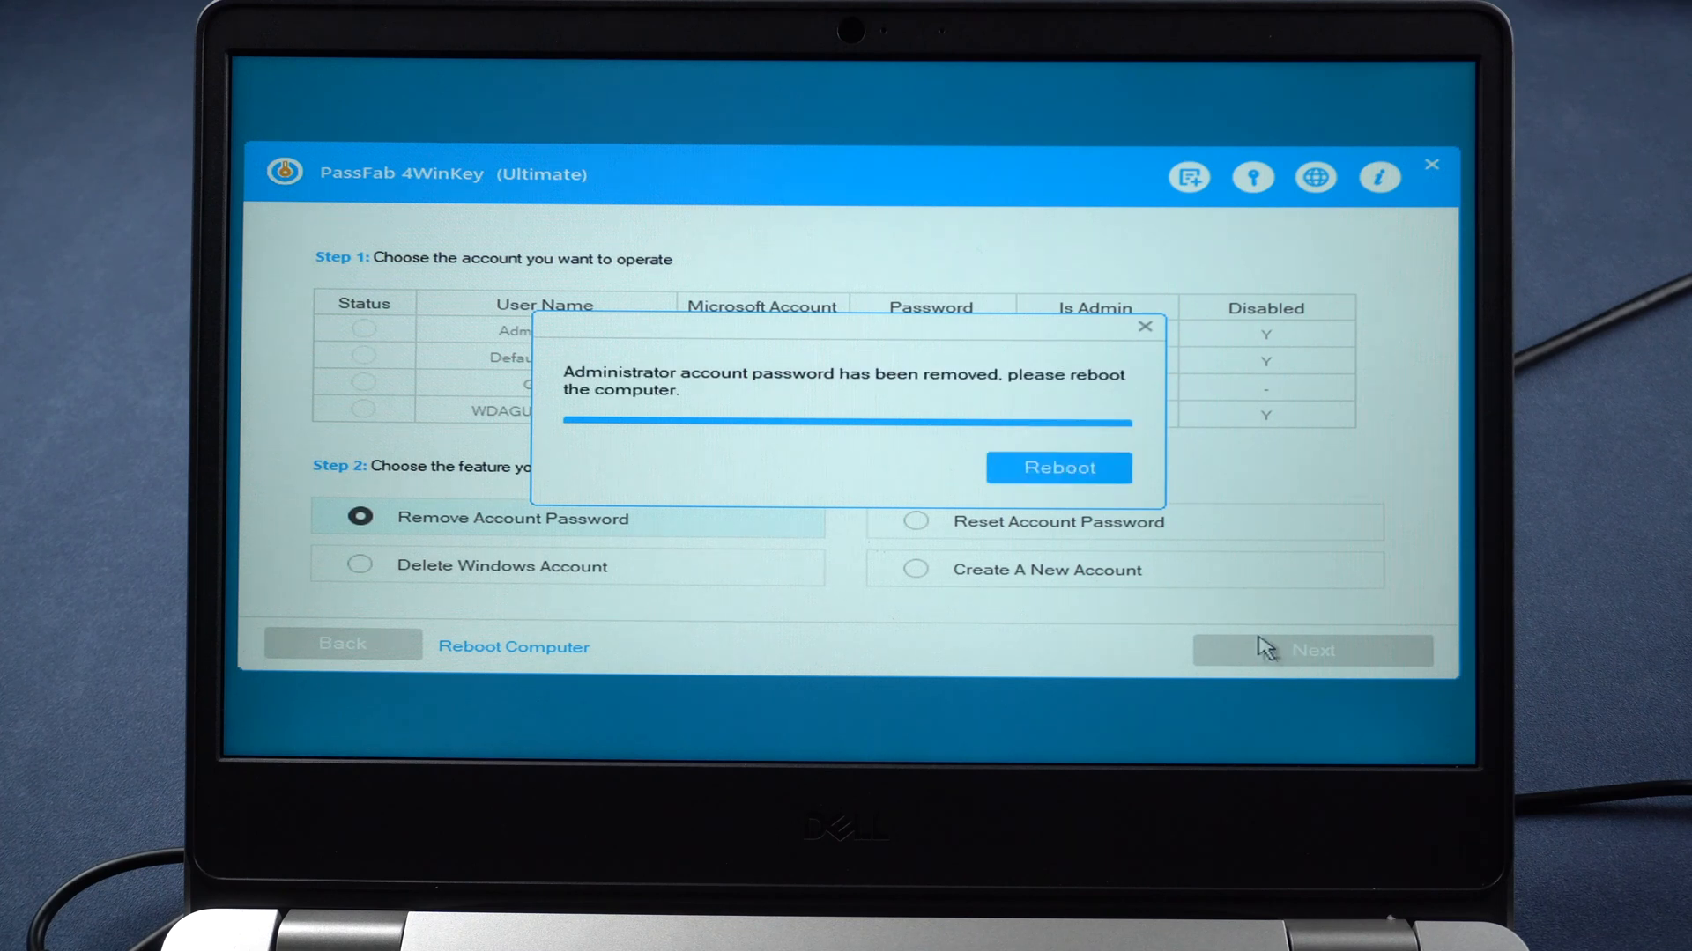
click(1058, 467)
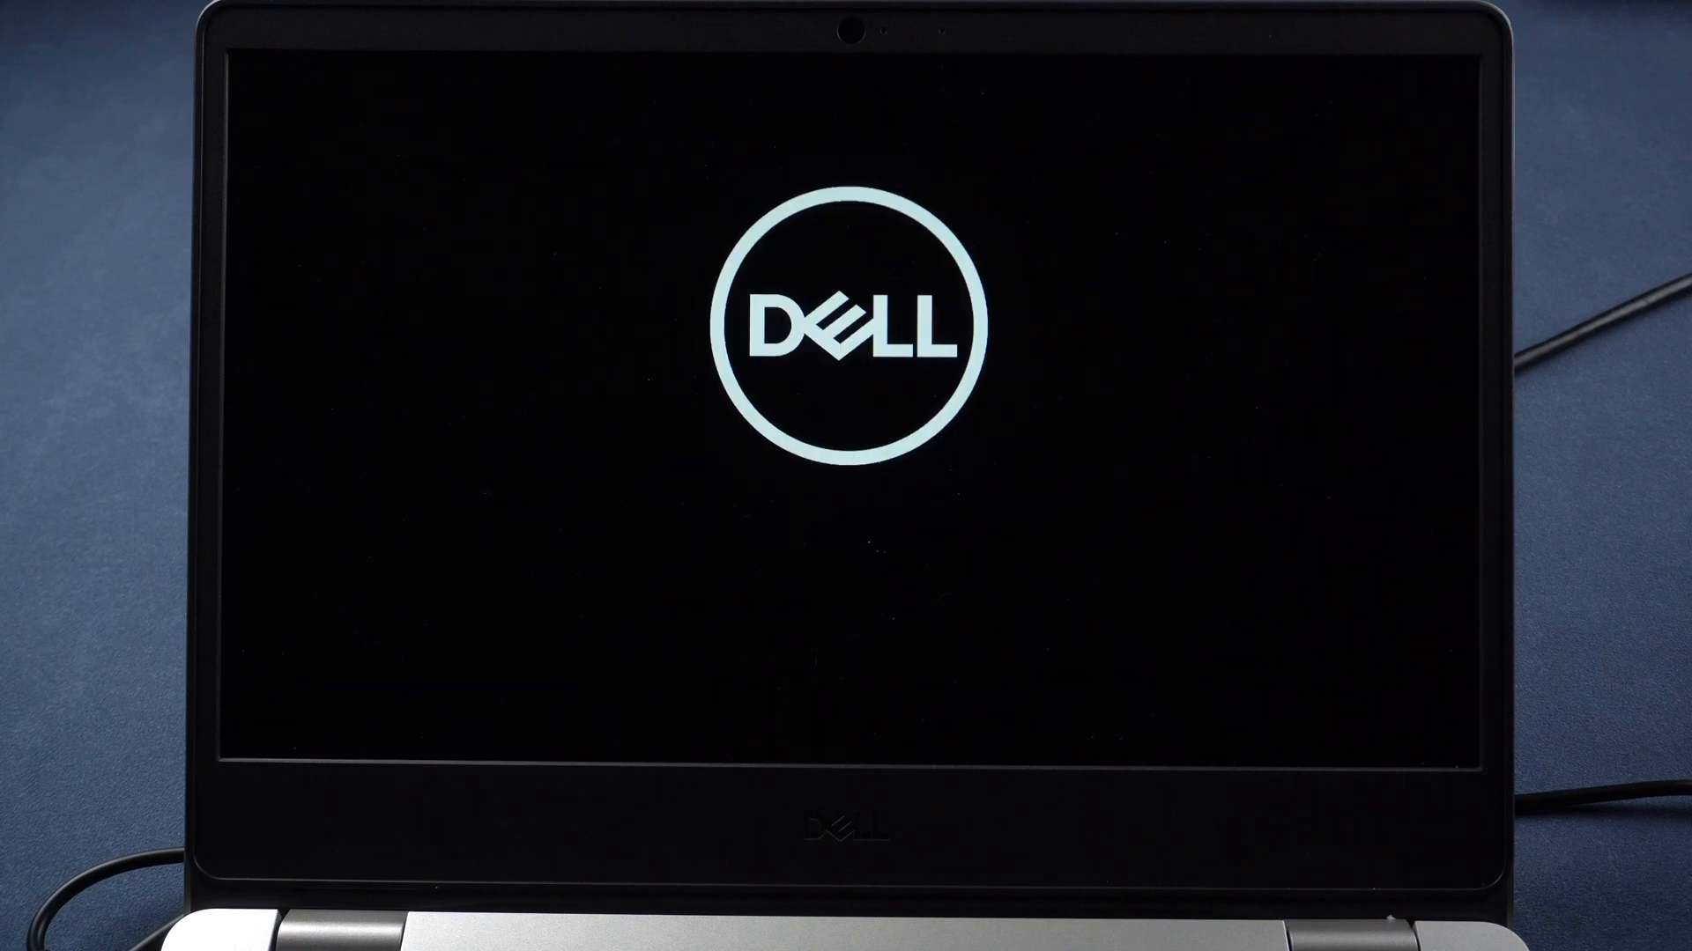